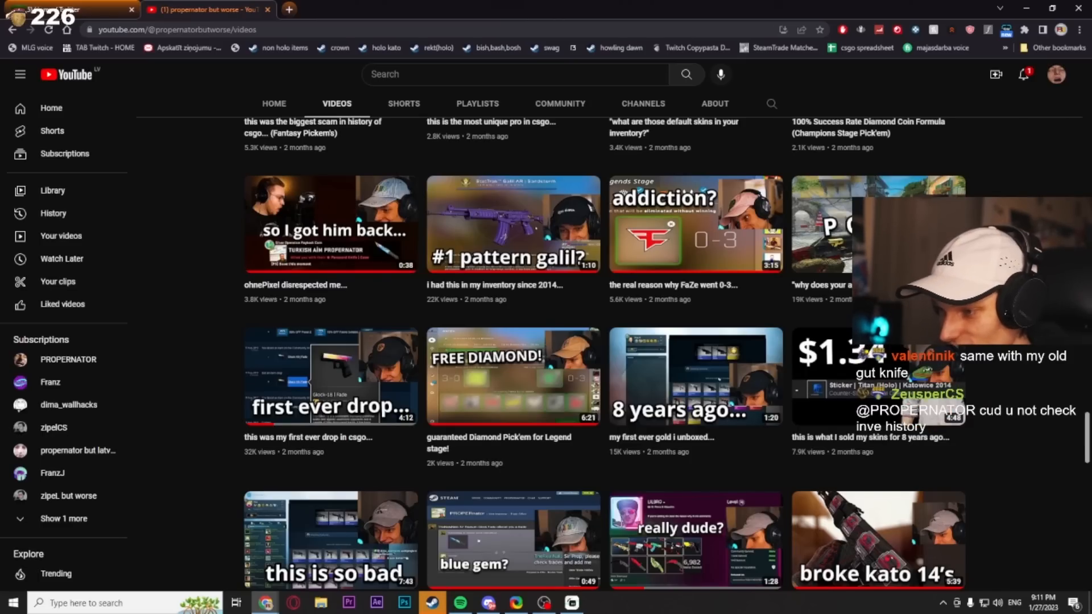
Go to your Steam profile's item inventory, dismiss the sticker offers popup and reveal the extra inventory options.
click(341, 9)
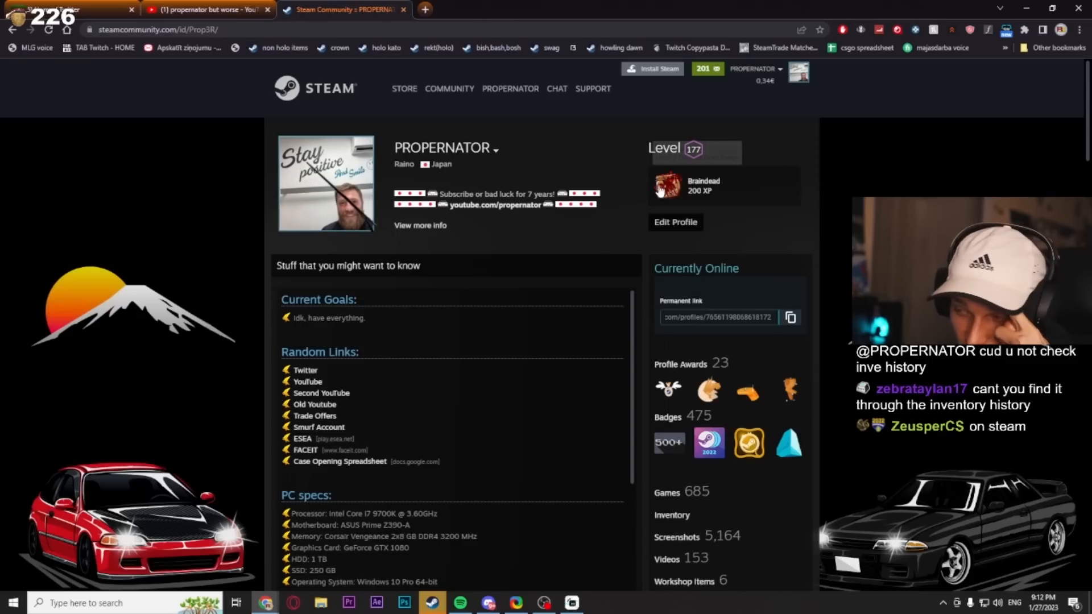
click(671, 515)
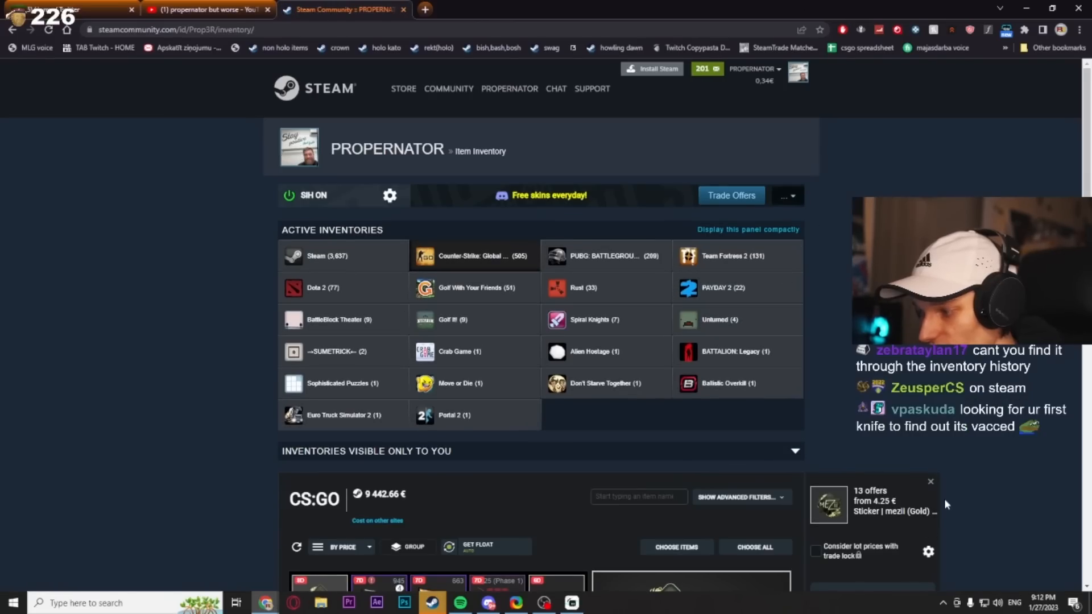
click(931, 481)
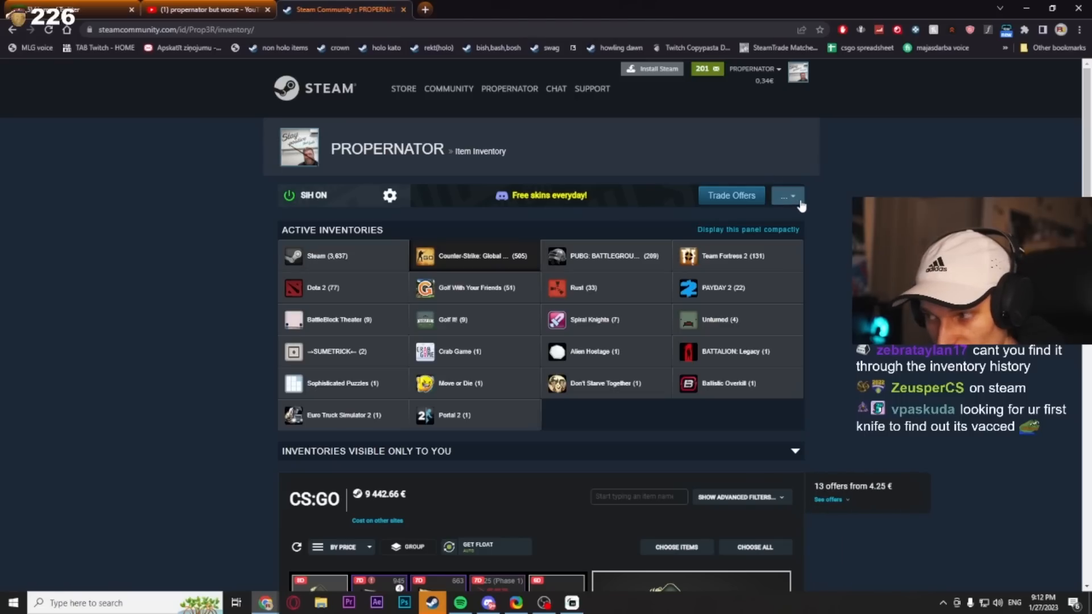
click(730, 196)
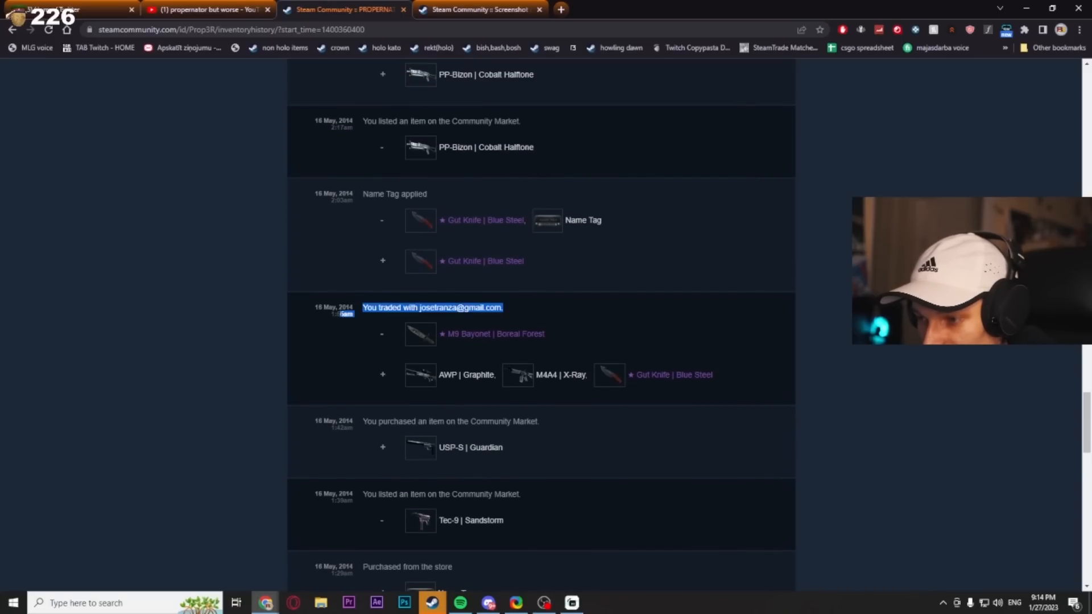
mouse_move(519, 375)
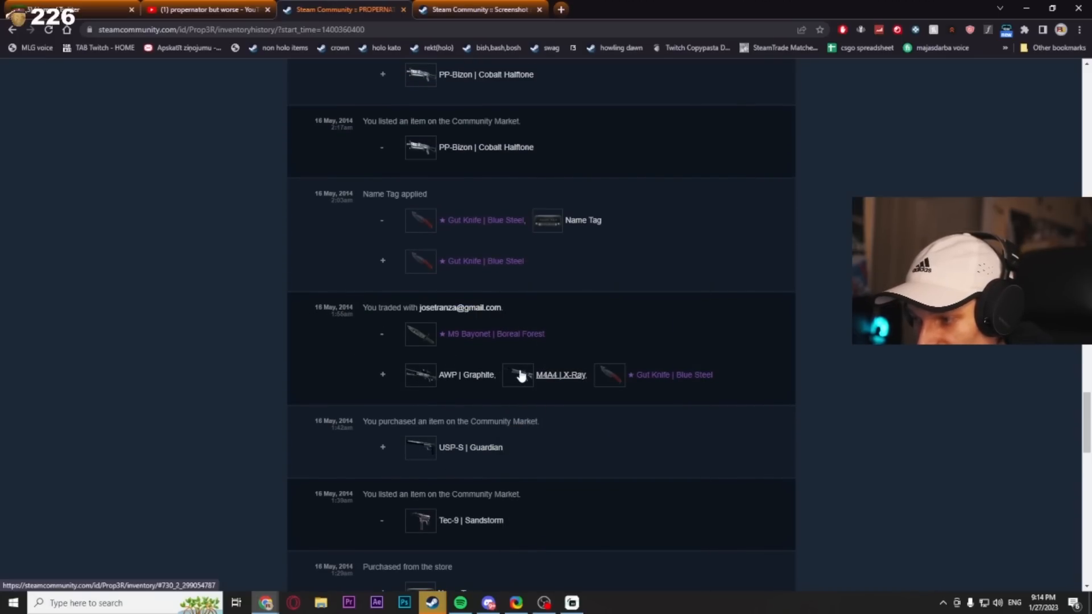
mouse_move(421, 334)
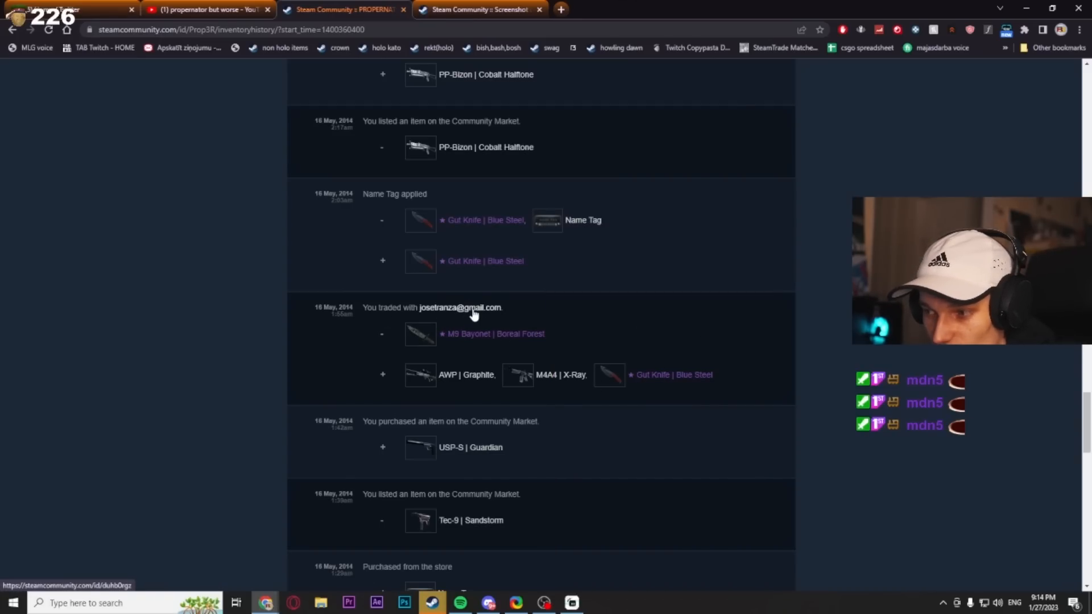
Open the profile of the trade partner from the 16 May 2014 trade.
click(460, 308)
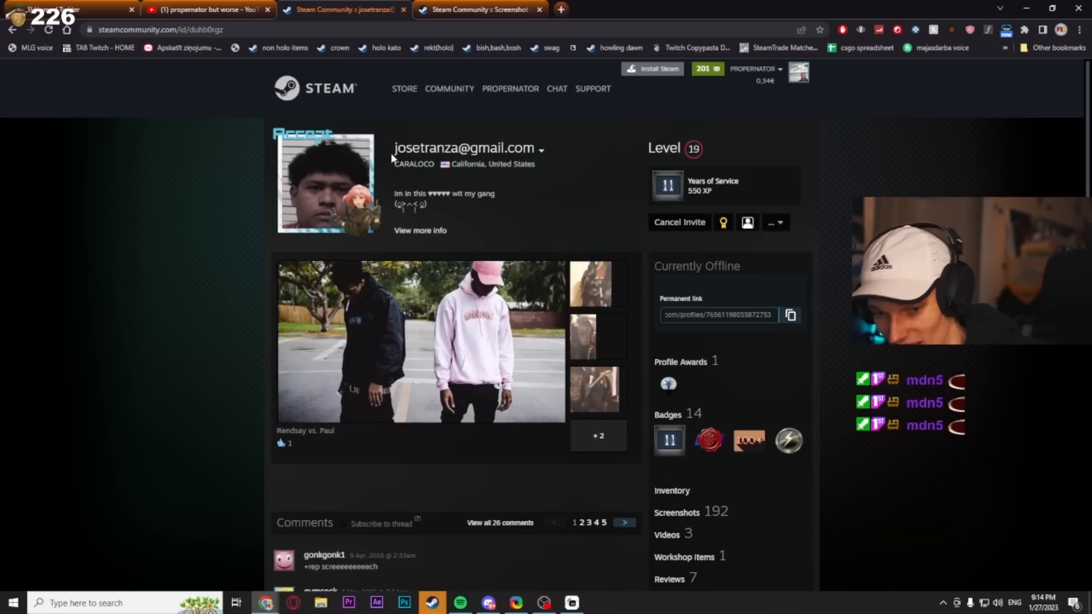
Browse the trade partner's CS:GO inventory pages for the traded knife.
scroll(down, 3)
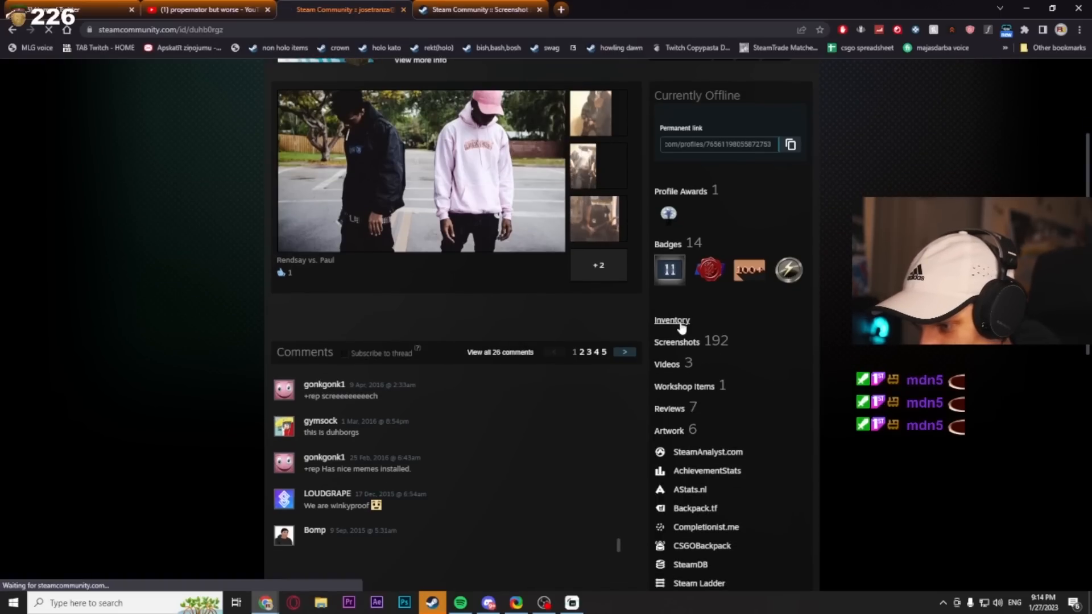
click(671, 319)
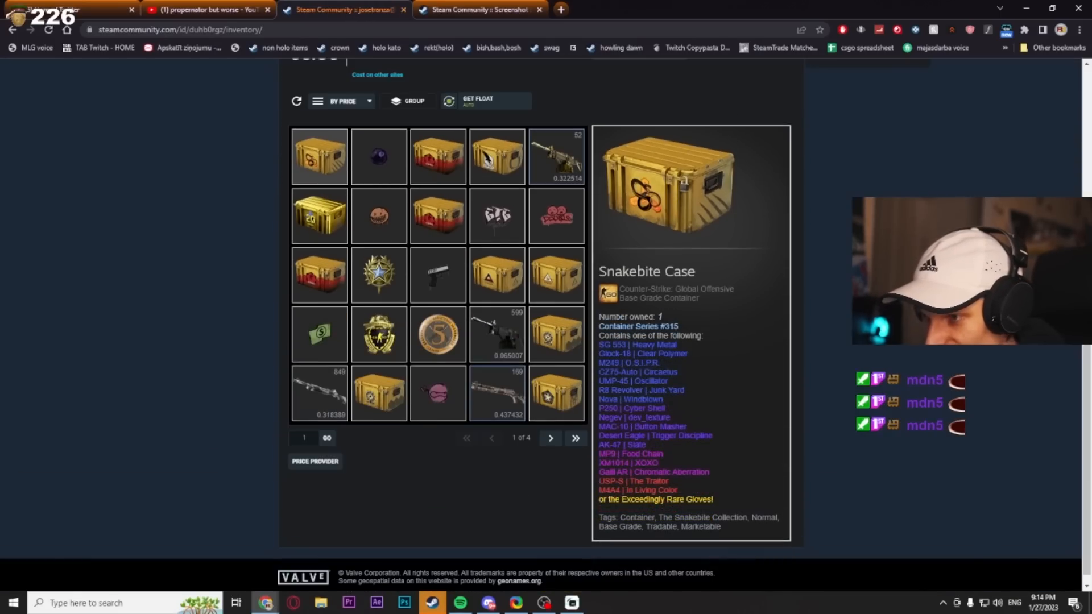
click(551, 438)
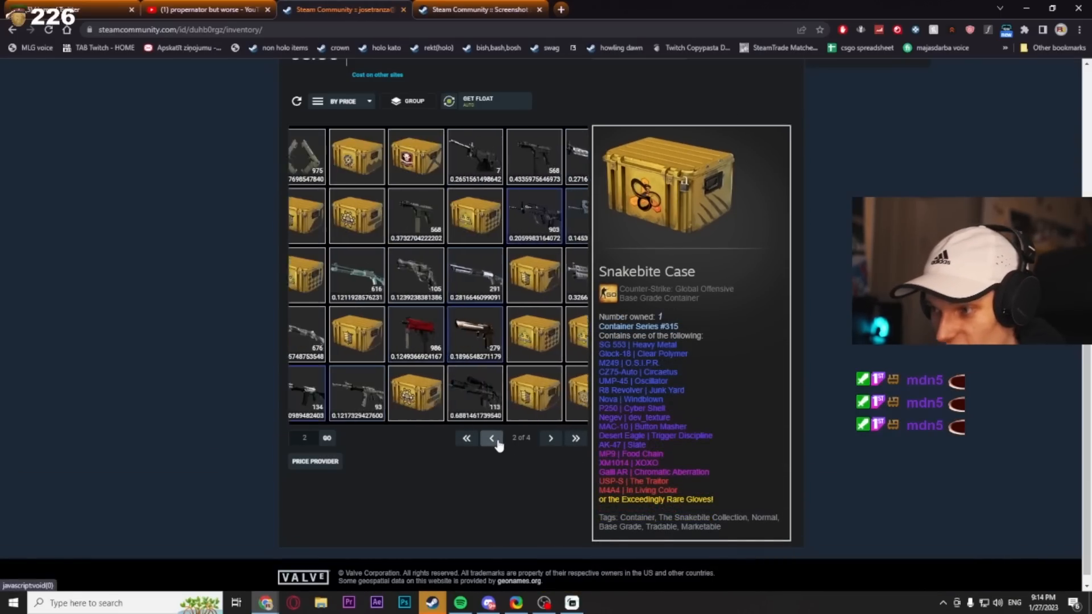
click(342, 9)
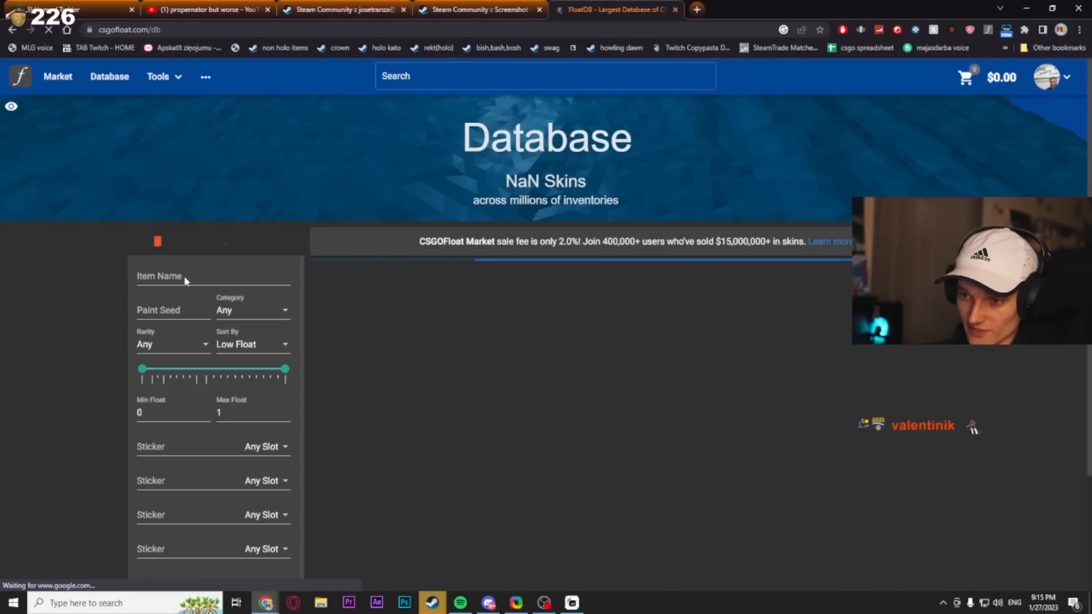
Search CSGOFloat for M9 Bayonet | Boreal Forest knives with floats between 0.15 and 0.35.
text(m9 b)
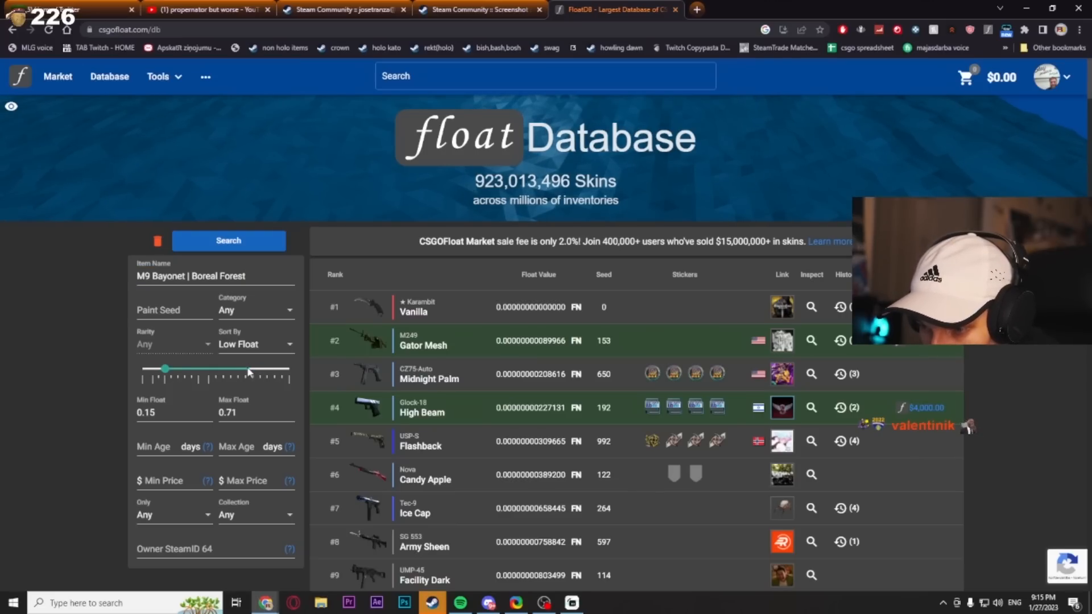
drag(249, 369, 165, 368)
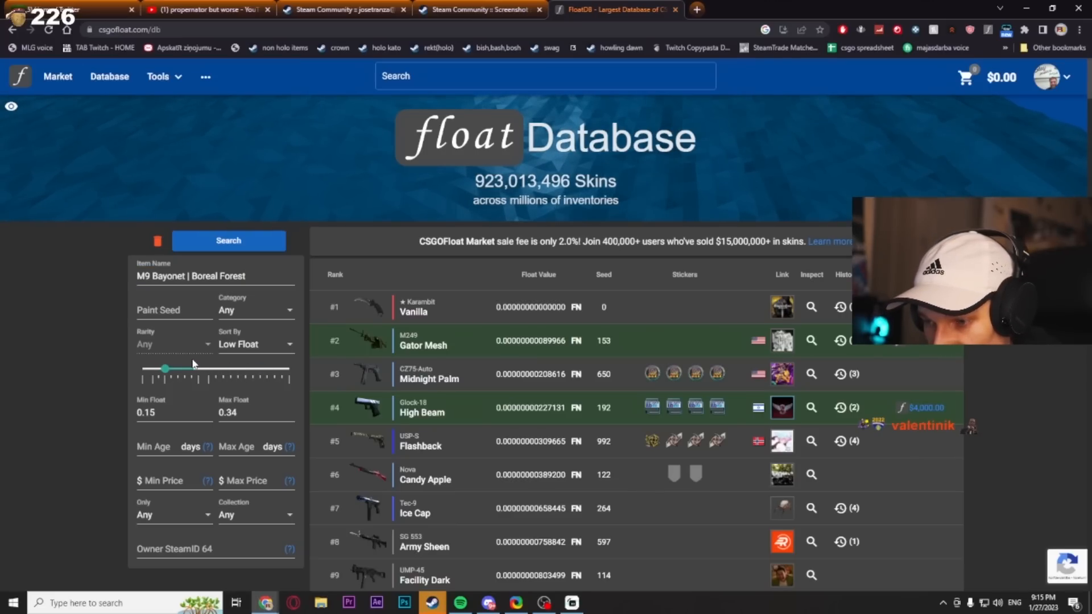
click(228, 240)
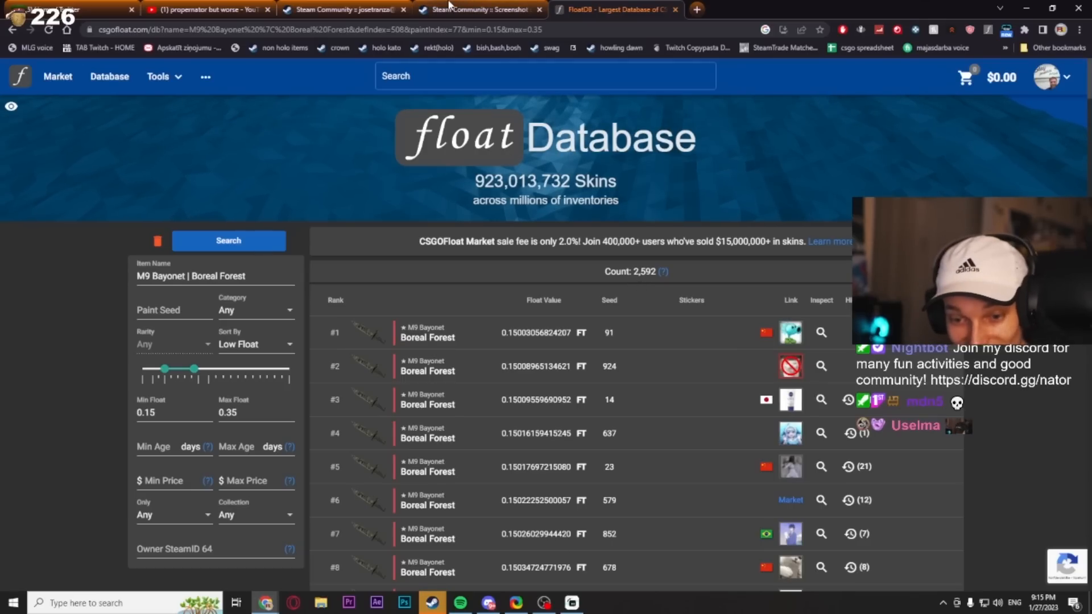
click(342, 9)
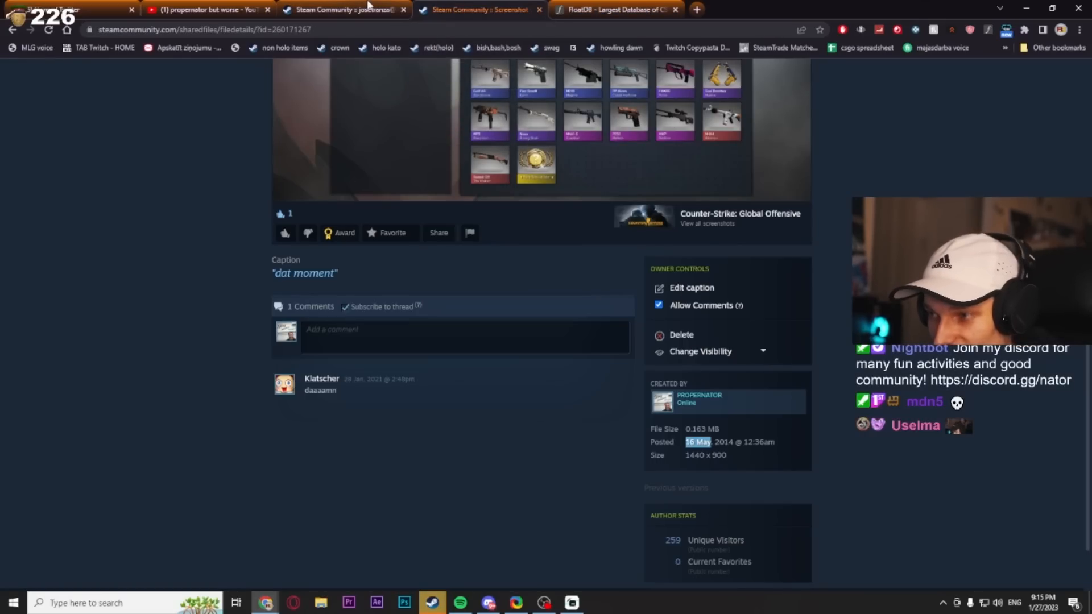
click(613, 9)
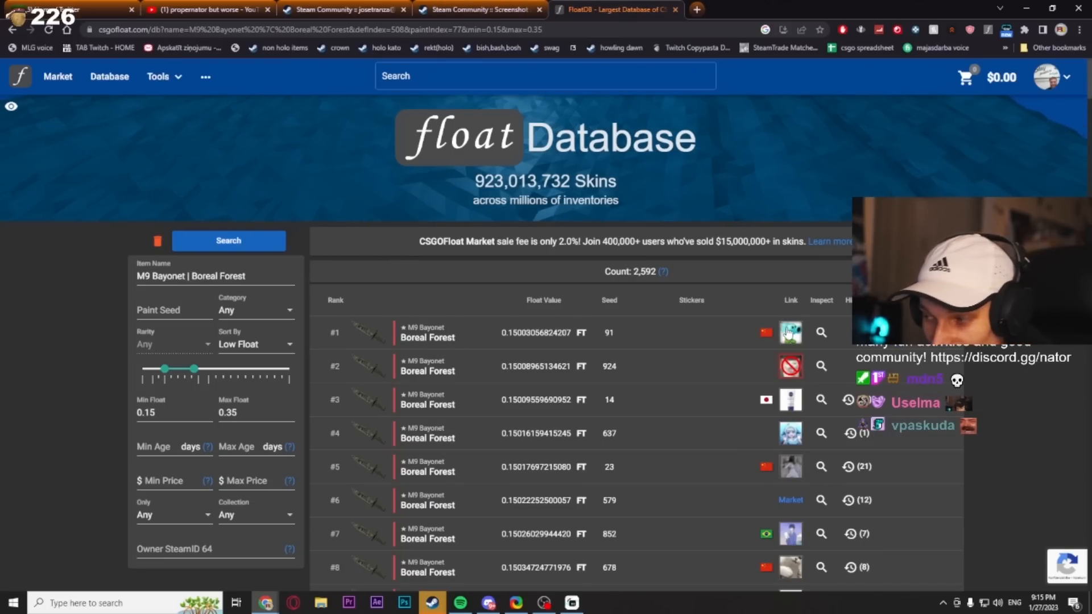
scroll(down, 3)
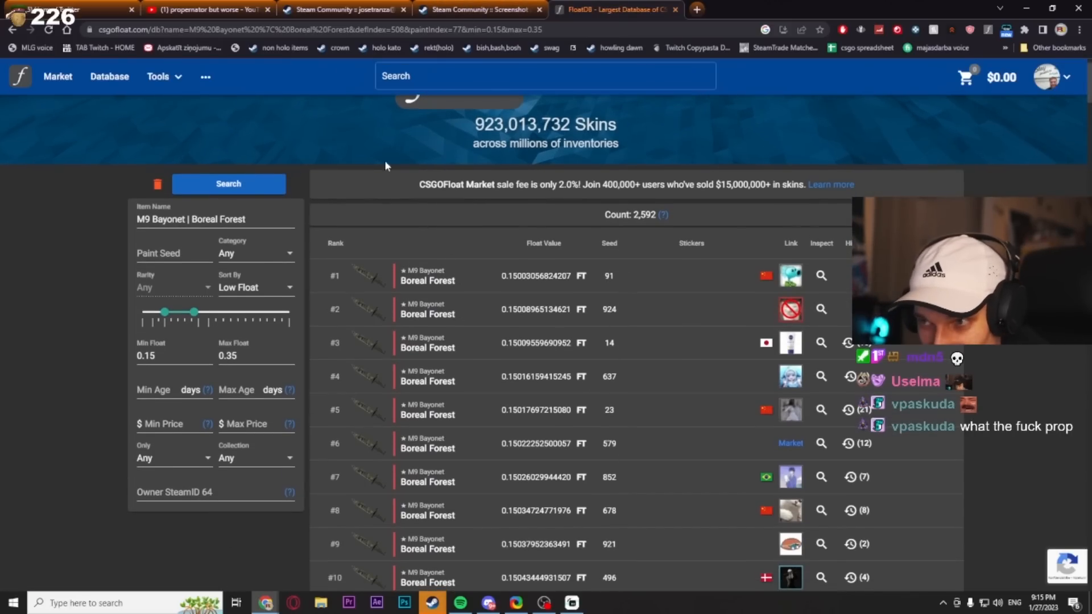
scroll(down, 3)
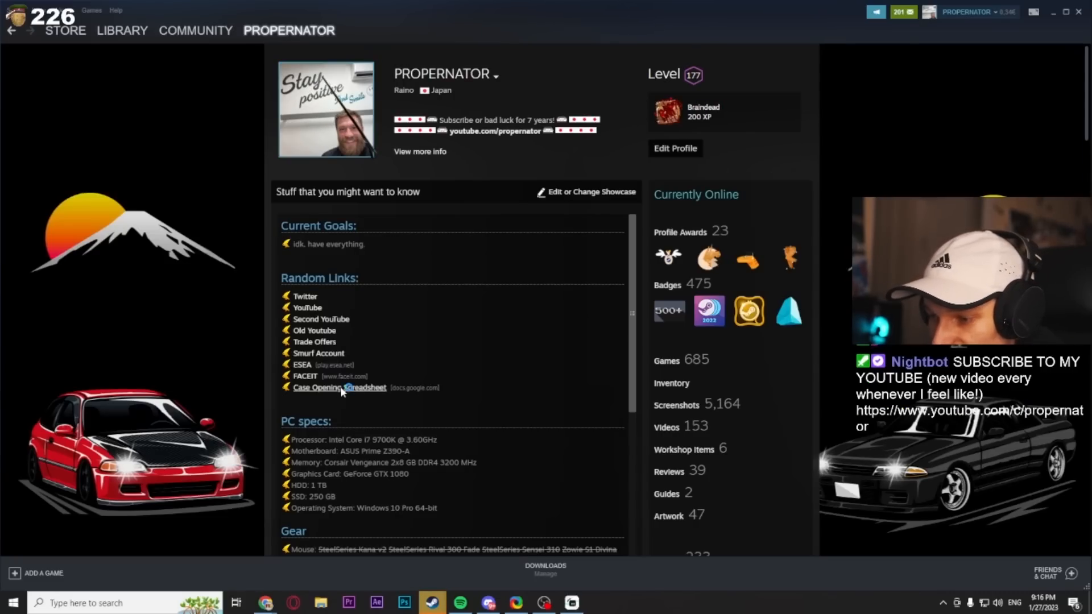
Follow the Case Opening Spreadsheet link and continue to the external site.
click(340, 388)
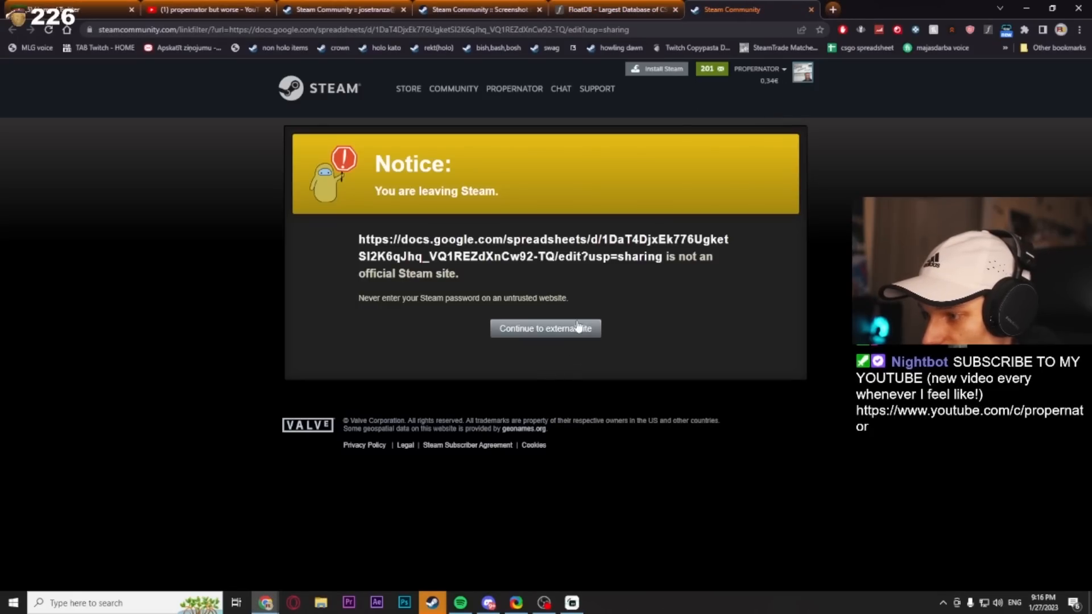
click(545, 328)
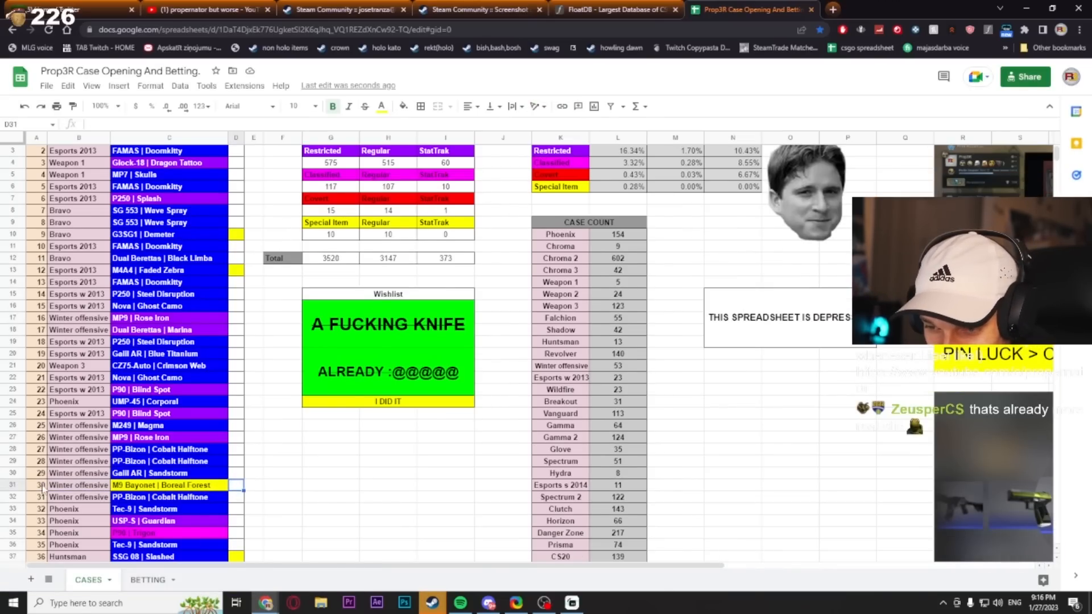
click(40, 485)
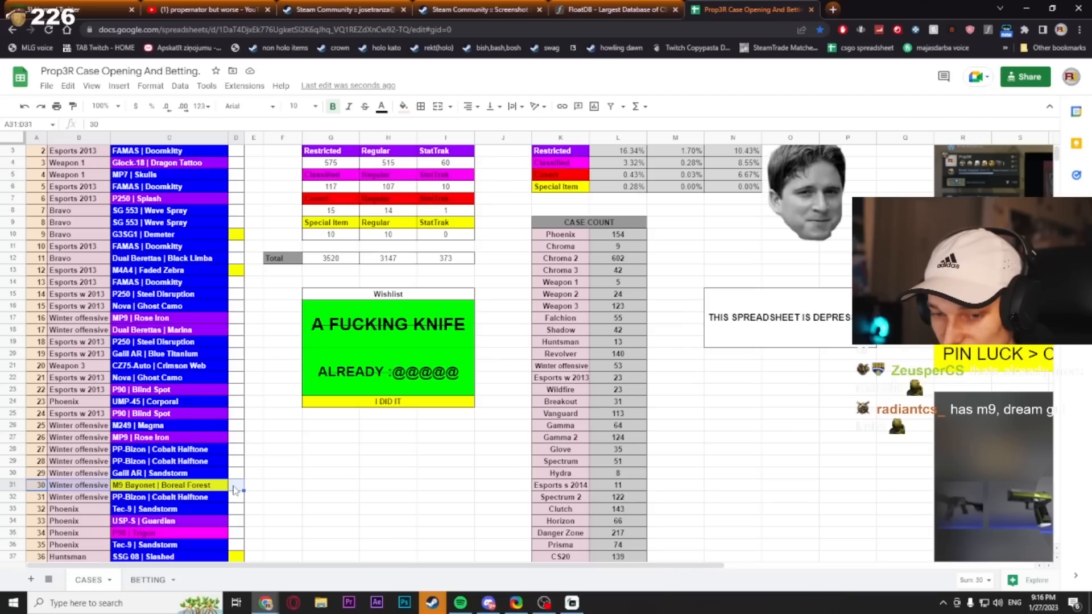
click(235, 485)
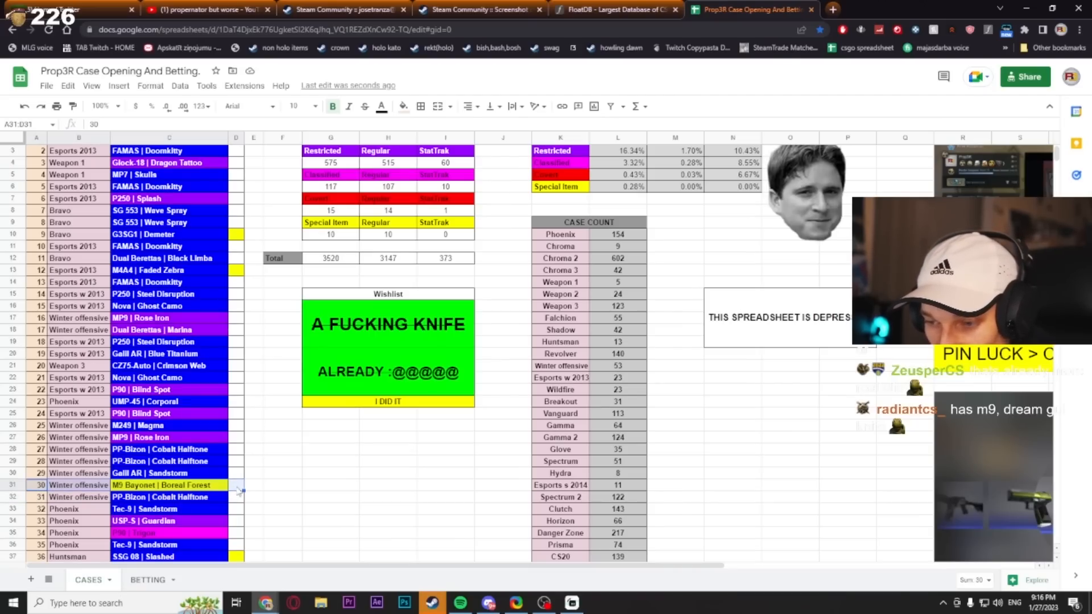
click(615, 10)
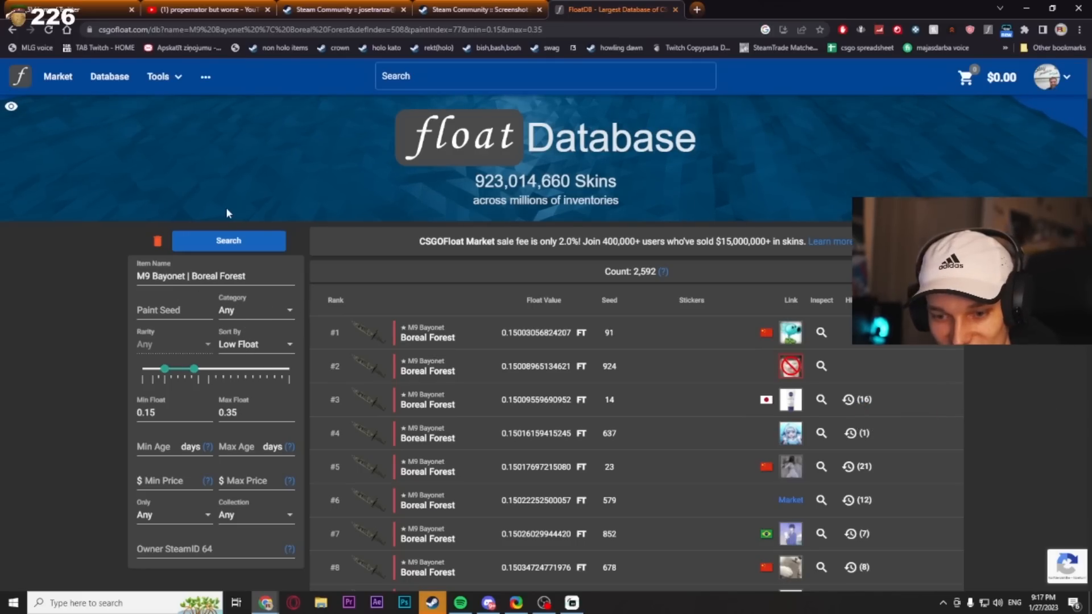
Sort the M9 Bayonet Boreal Forest results by Oldest ID and rerun the search.
click(256, 344)
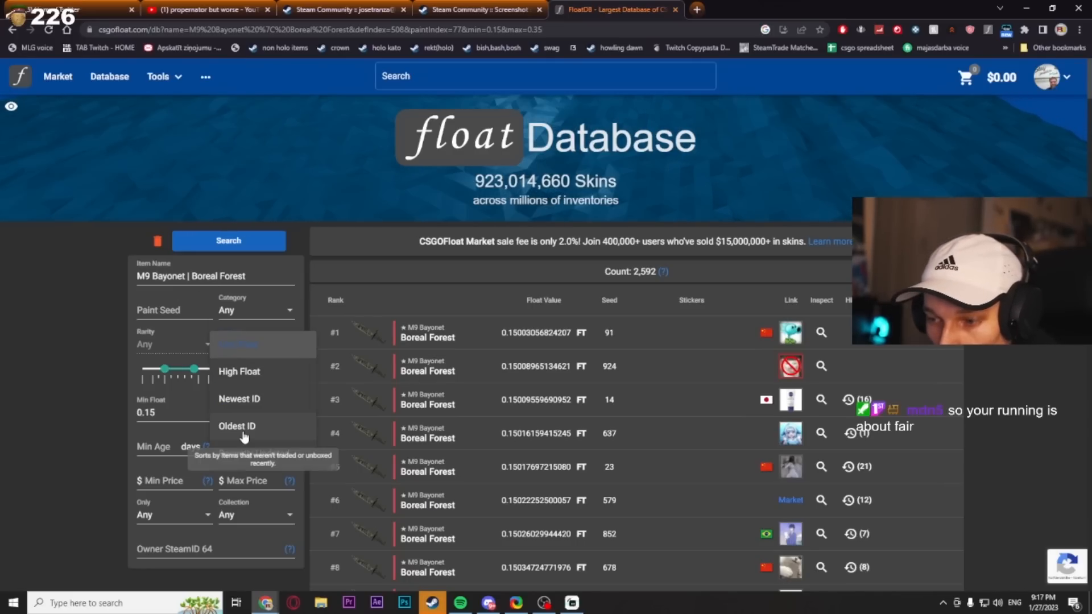
click(237, 425)
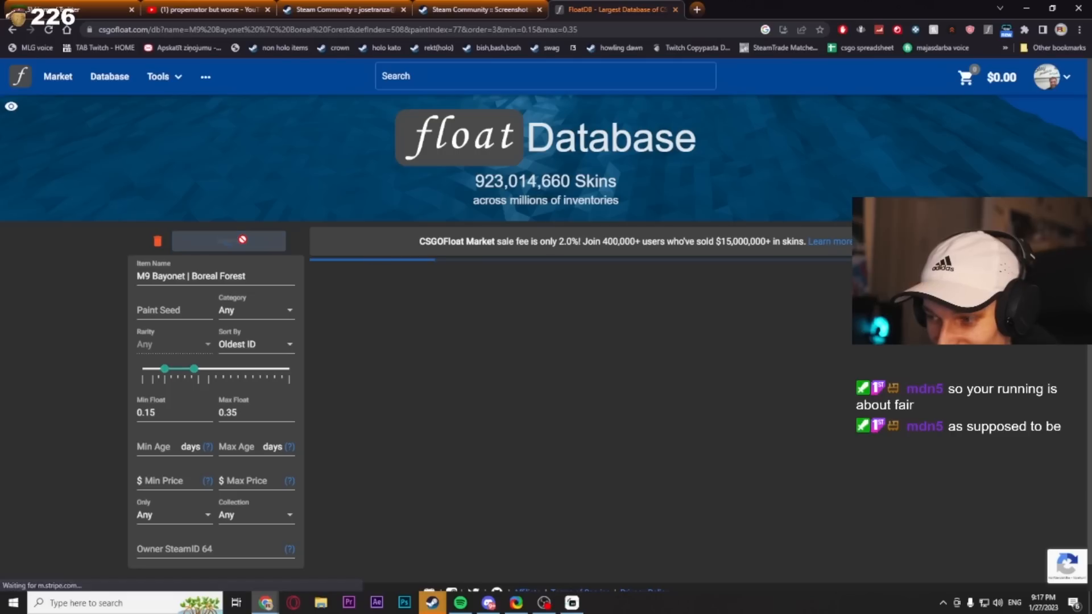
click(229, 240)
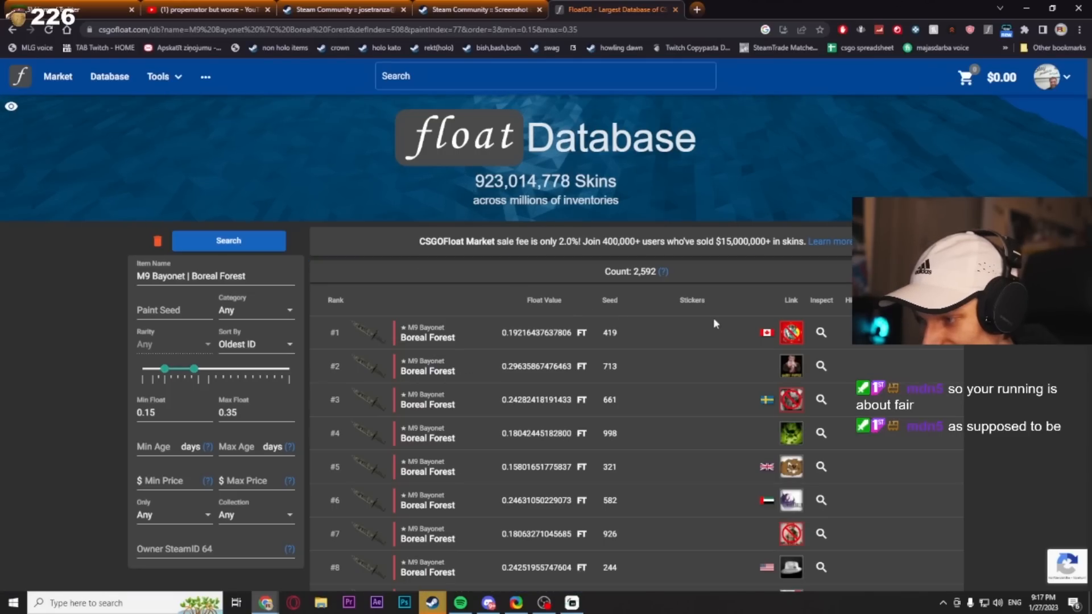
scroll(down, 3)
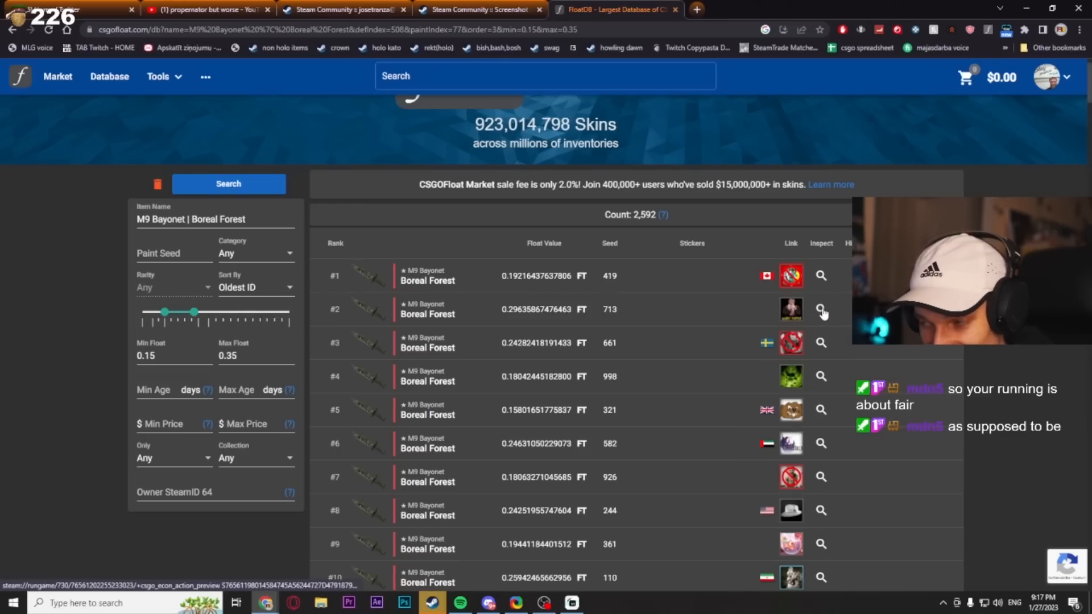
mouse_move(791, 276)
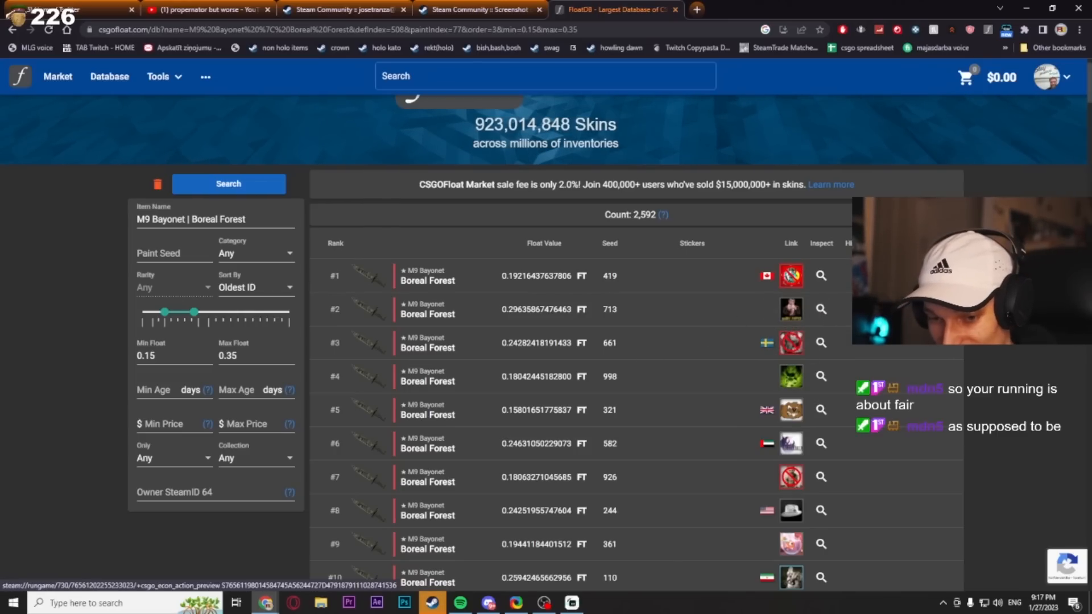
Open the old Steam screenshots and view the StatTrak Gut Knife Blue Steel unboxing in the viewer.
click(432, 602)
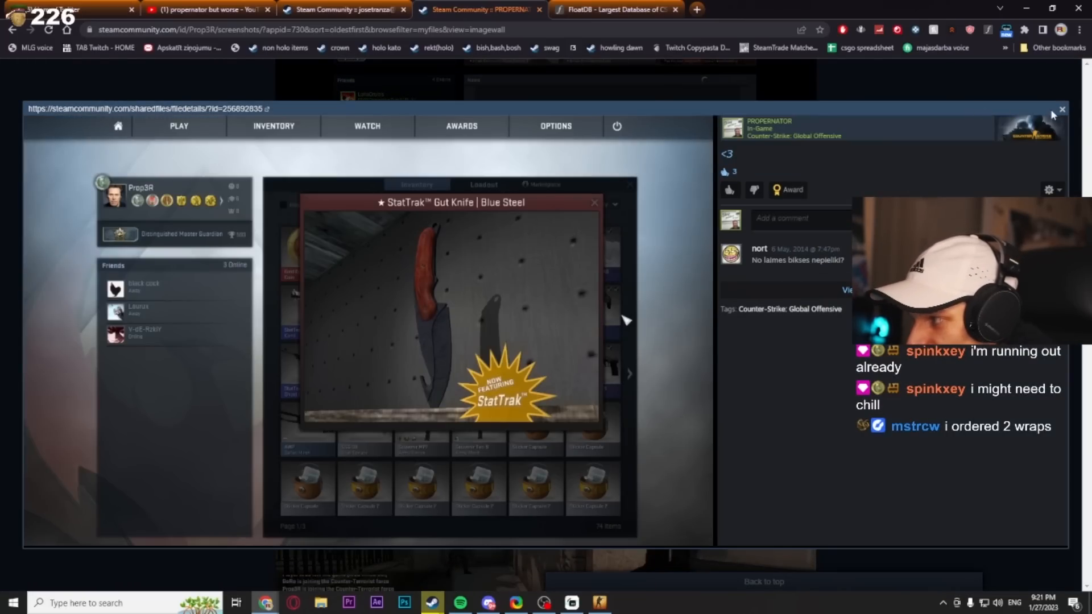
click(1062, 109)
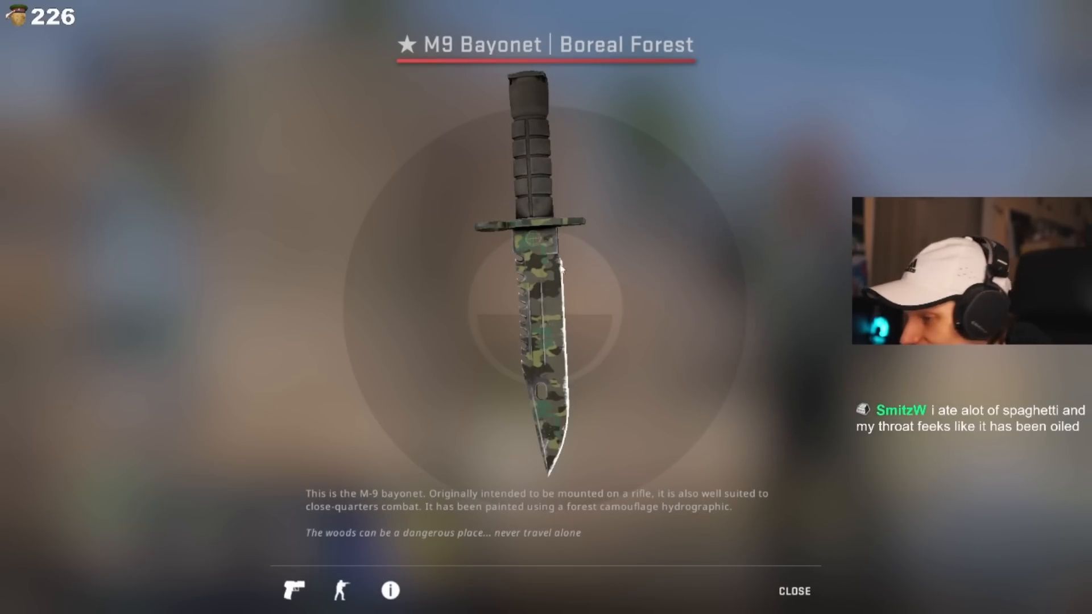
mouse_move(549, 293)
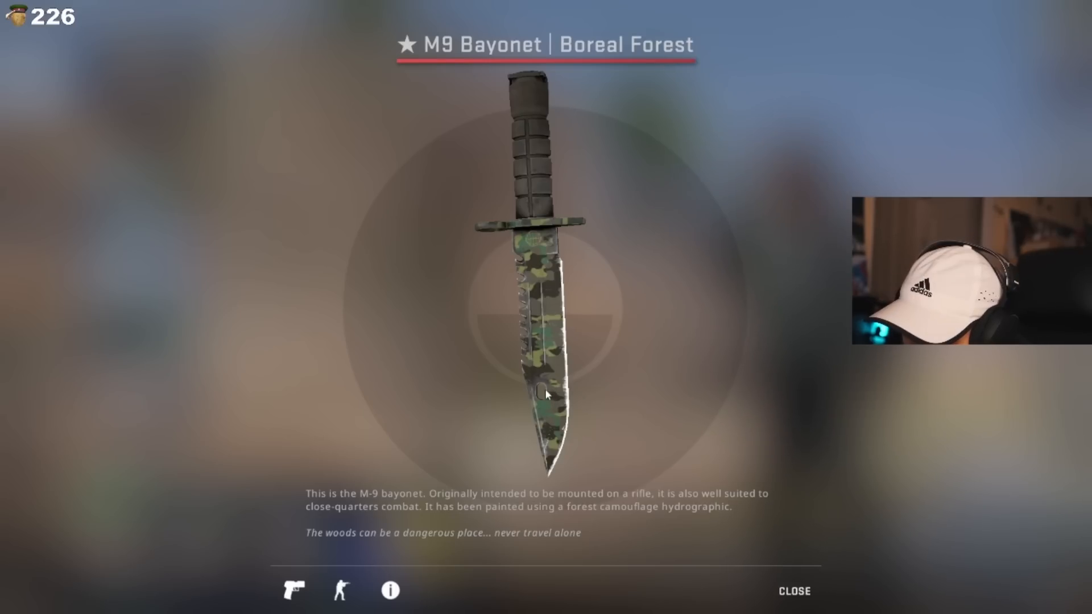
mouse_move(549, 392)
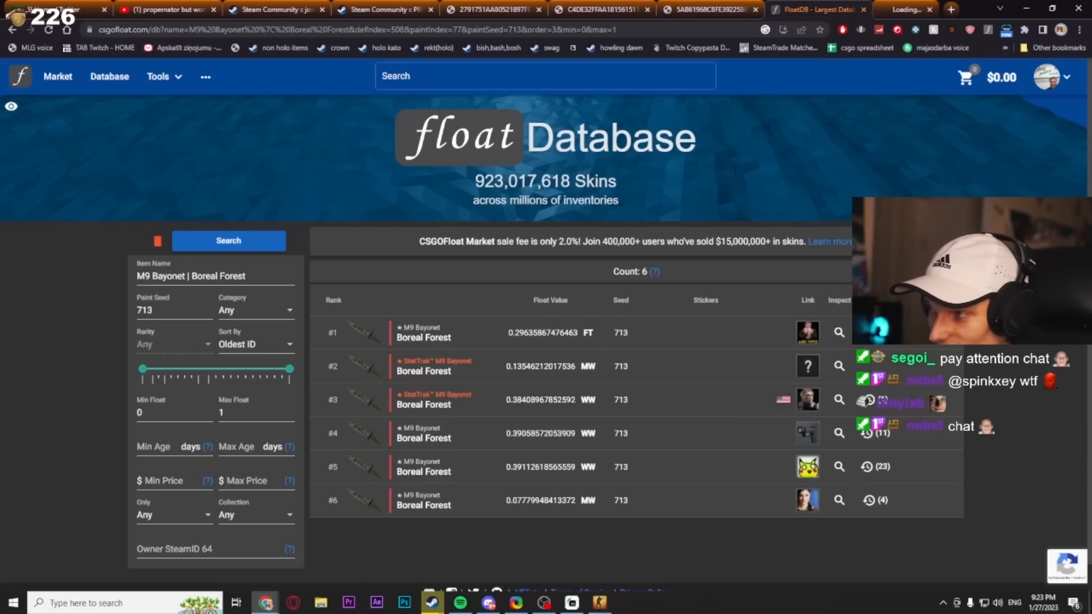
Switch to the tab with the old screenshot of the knife in hand.
click(884, 9)
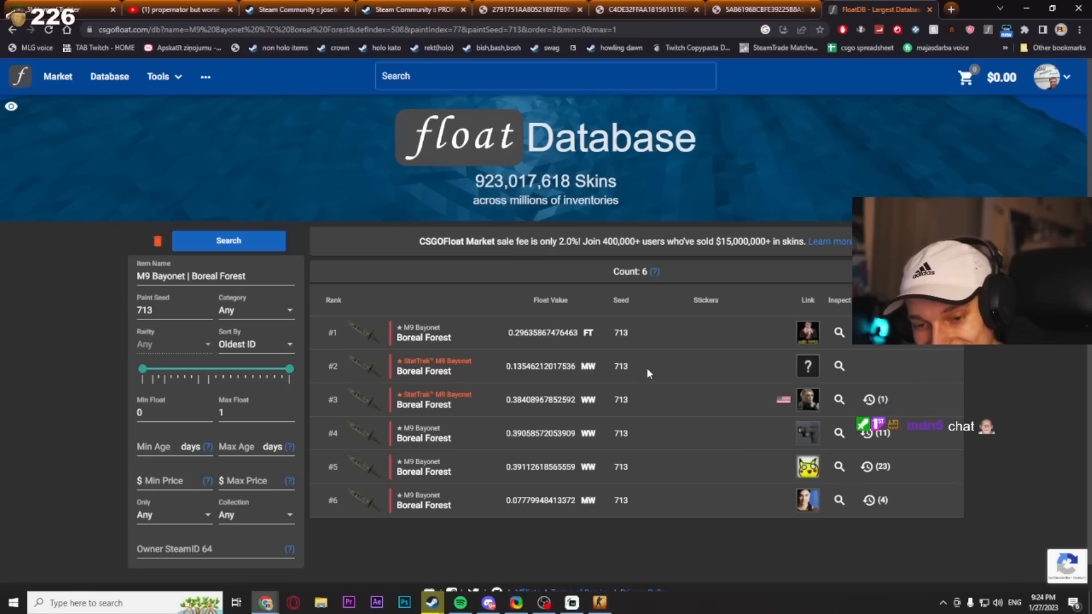
mouse_move(662, 342)
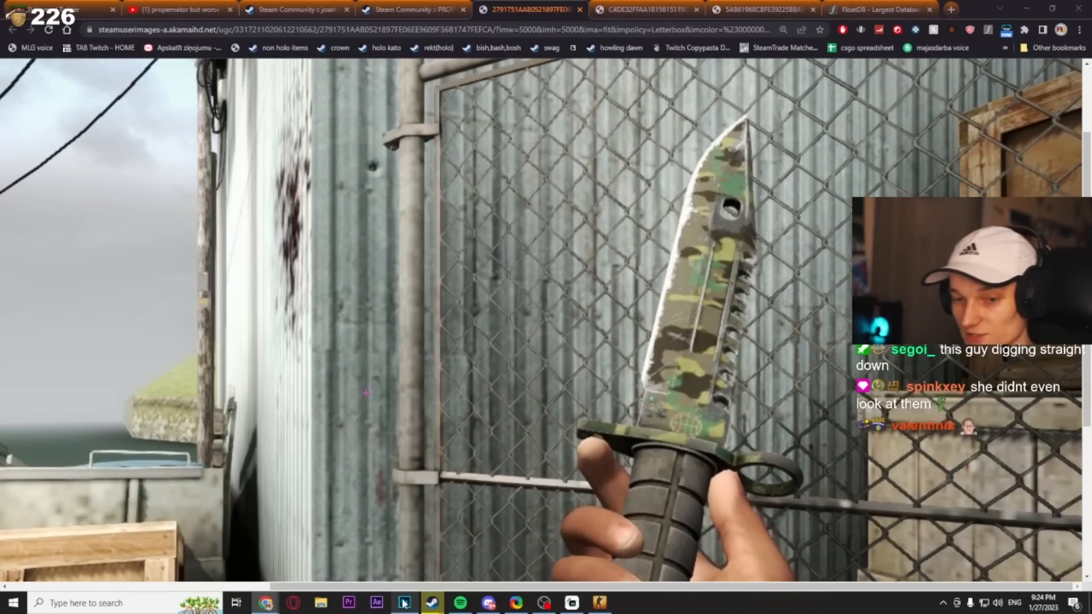
Switch from the knife-in-hand screenshot to the knife_patterns document in Photoshop.
click(404, 602)
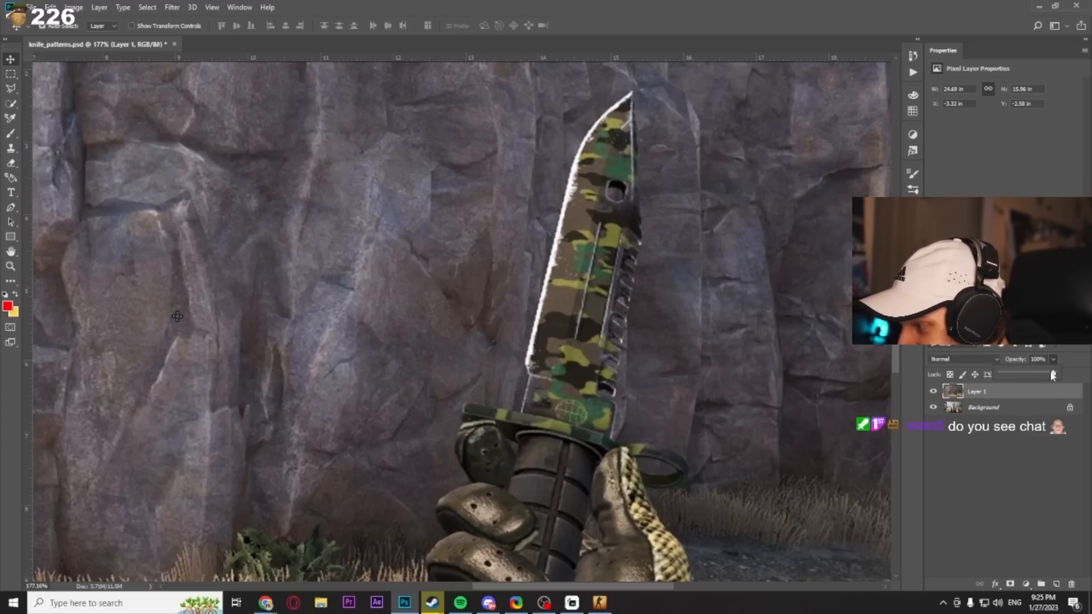
Lower Layer 1's opacity to compare the overlaid knife patterns, then return to the FloatDB results.
drag(1053, 375, 1029, 375)
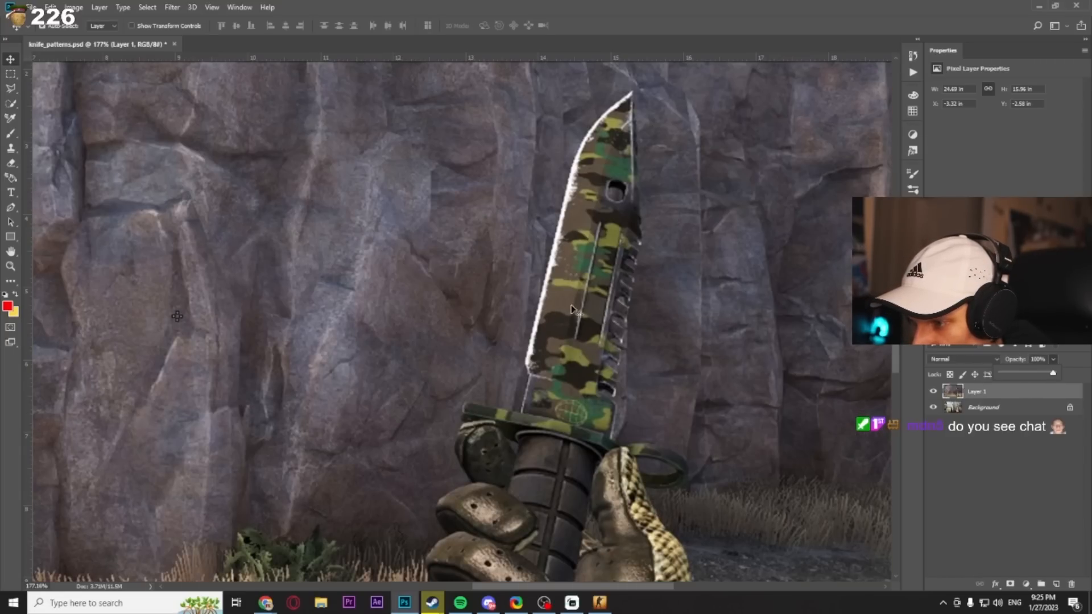
drag(1053, 375, 1037, 375)
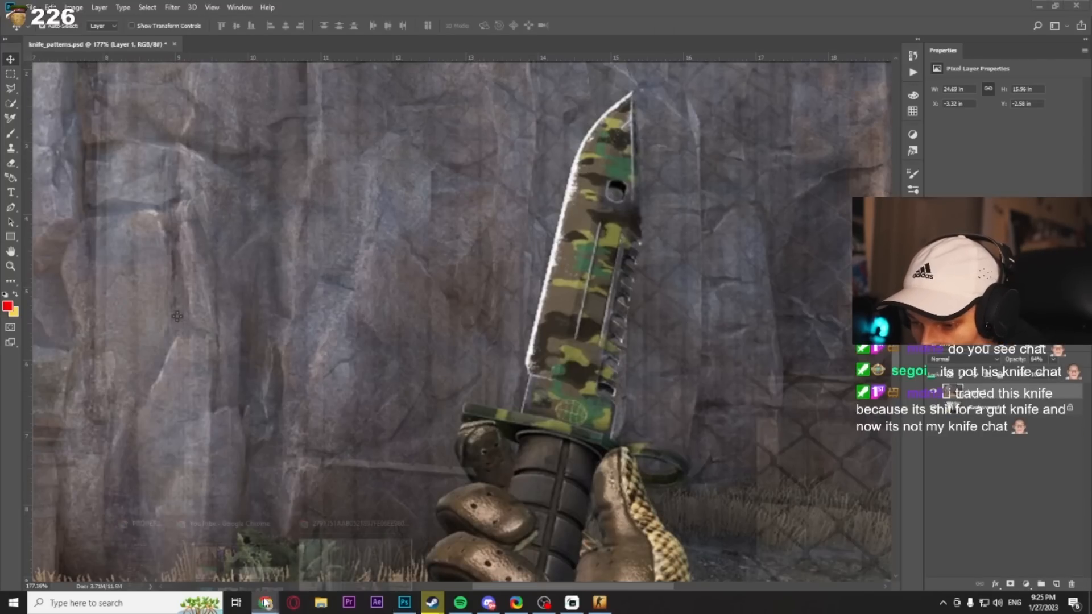
click(265, 602)
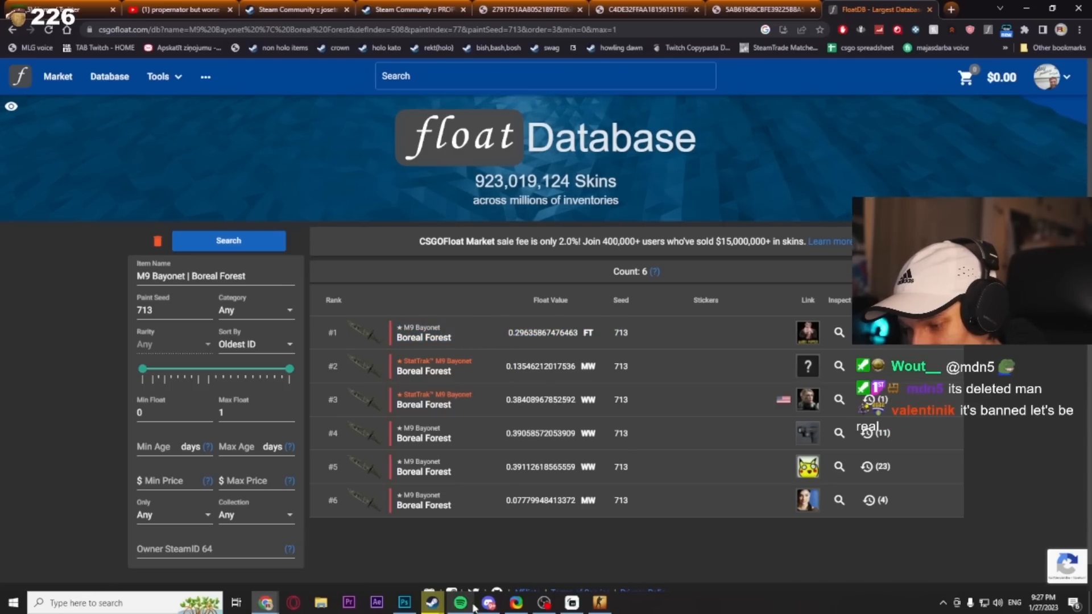
Review the seed-713 knife owner's Steam profile, then return to the old unboxing screenshot.
click(411, 9)
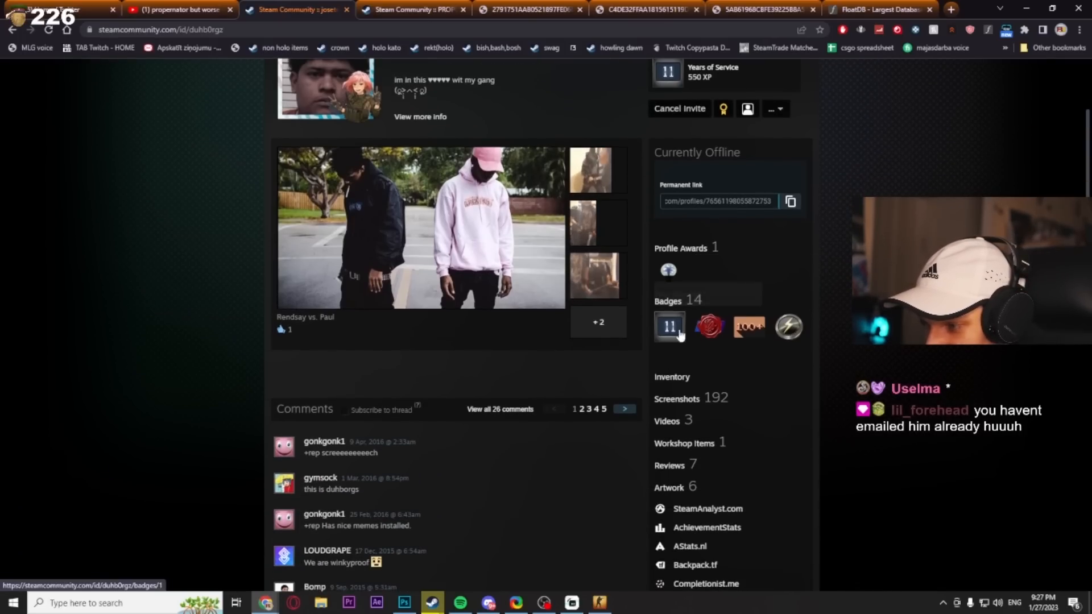
scroll(down, 3)
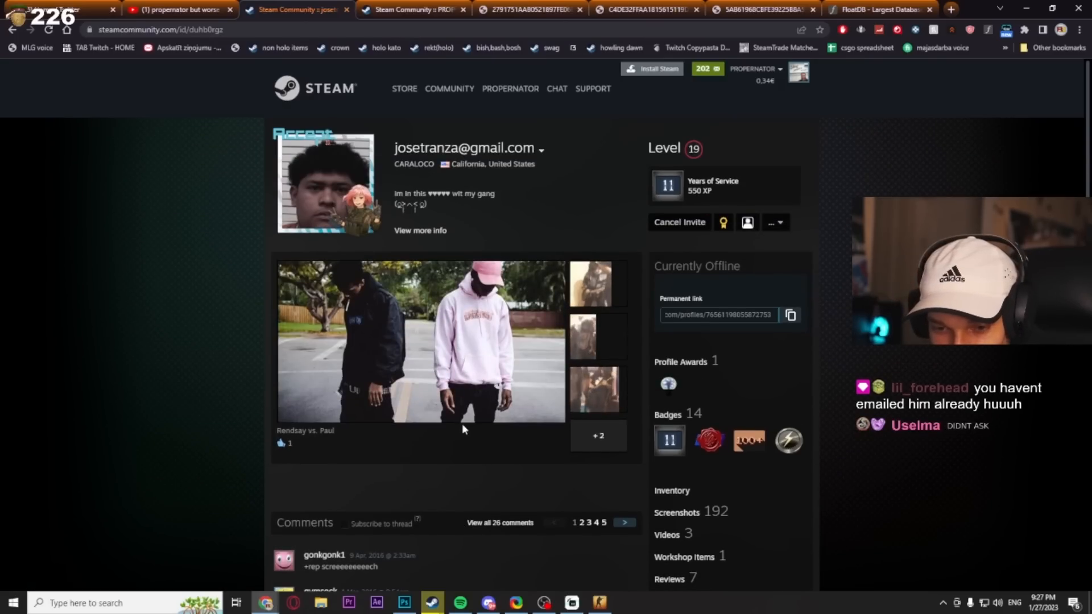
click(760, 9)
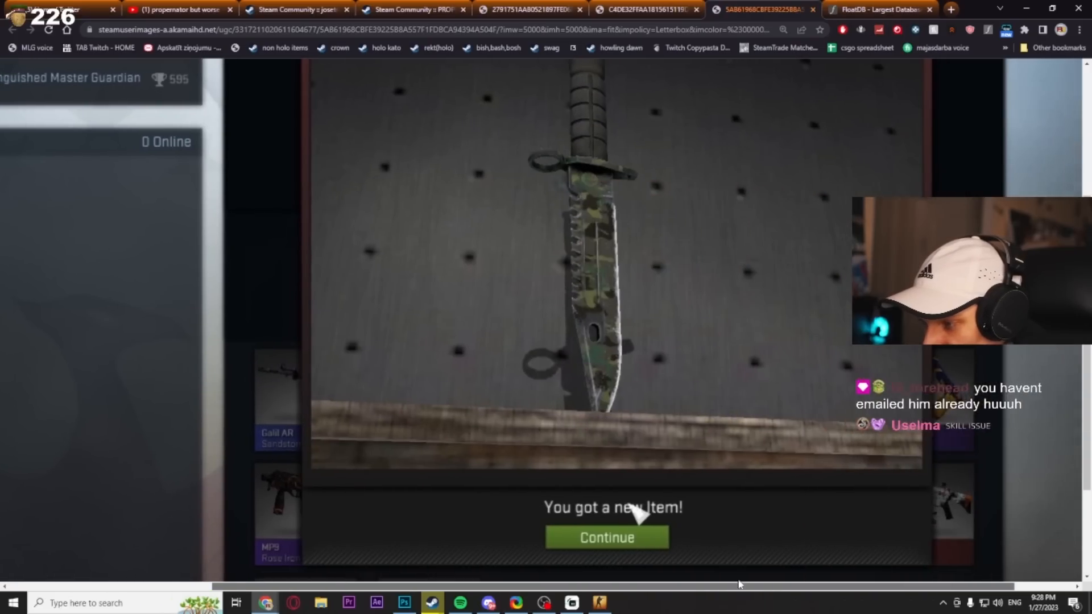
Fit the full M9 Bayonet | Boreal Forest unboxing screenshot in the window.
click(605, 537)
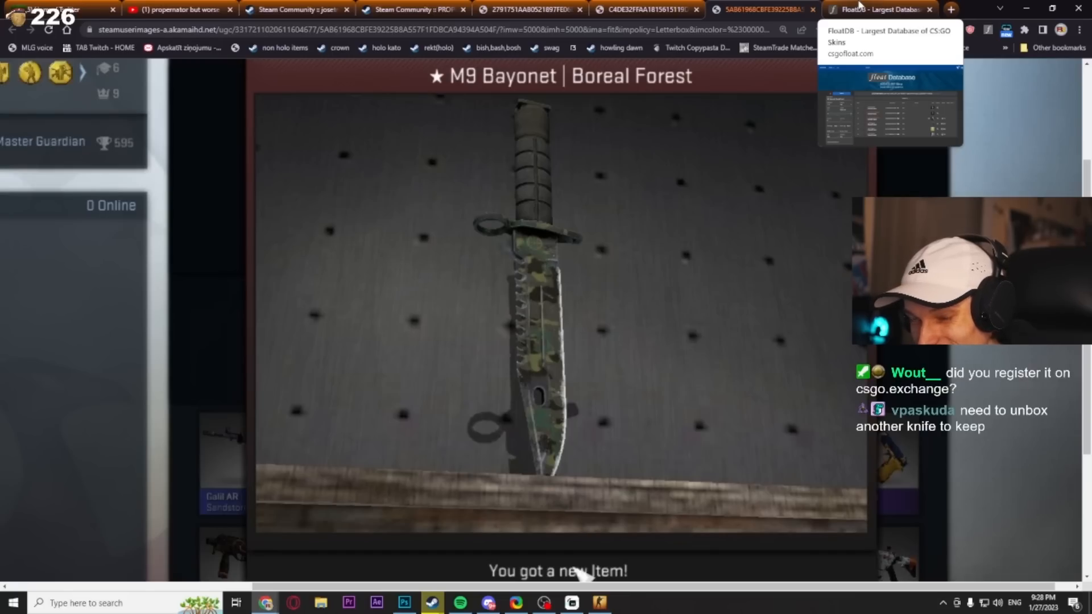
mouse_move(644, 217)
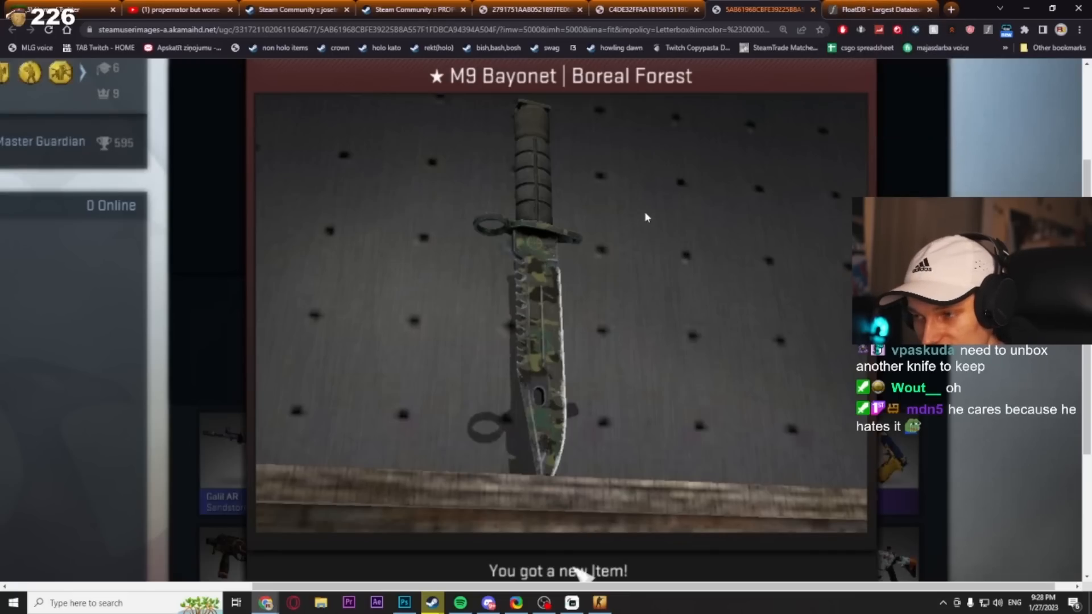
mouse_move(674, 167)
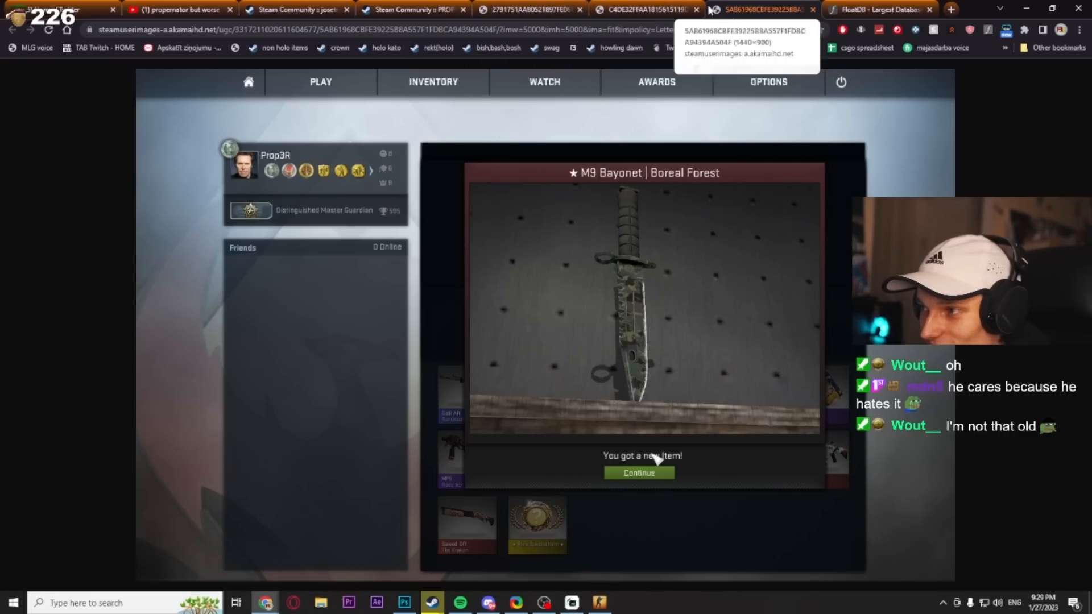
mouse_move(413, 9)
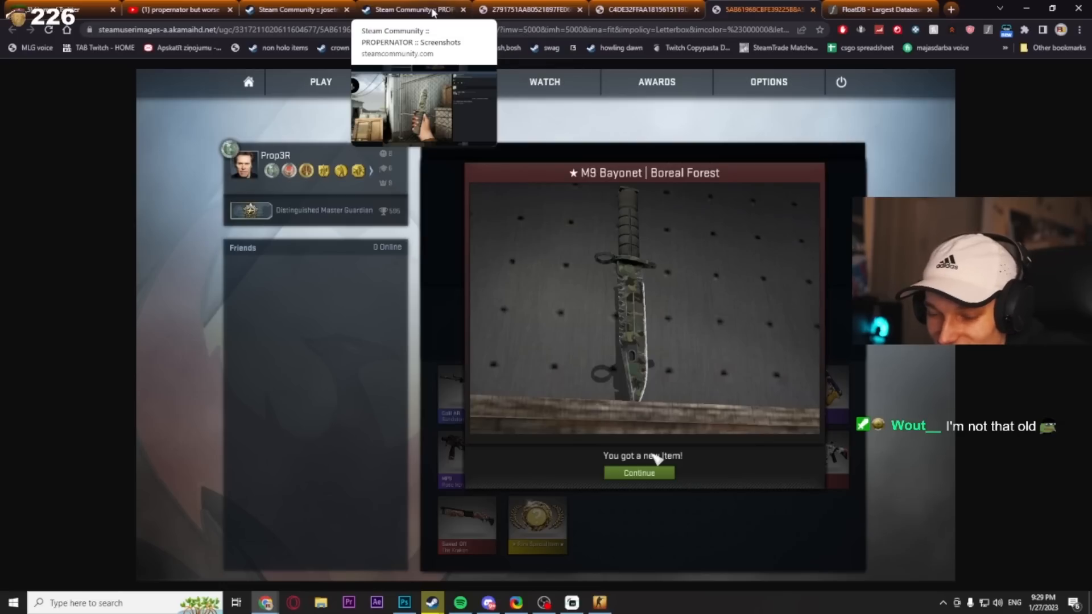